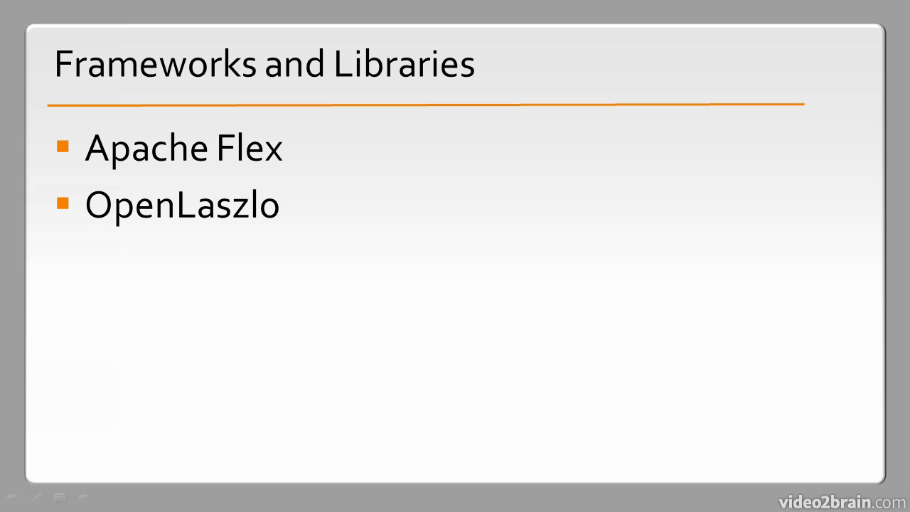
text(Flixel, PushBut)
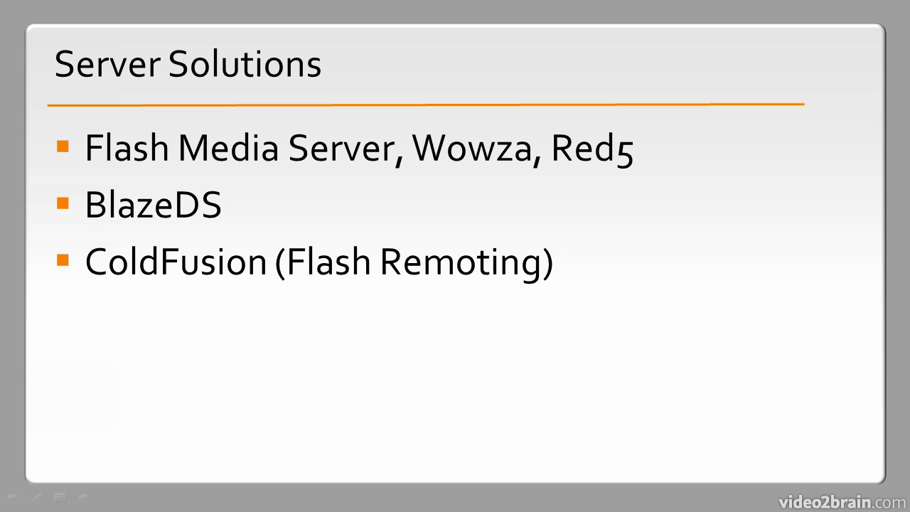
text(LiveCy)
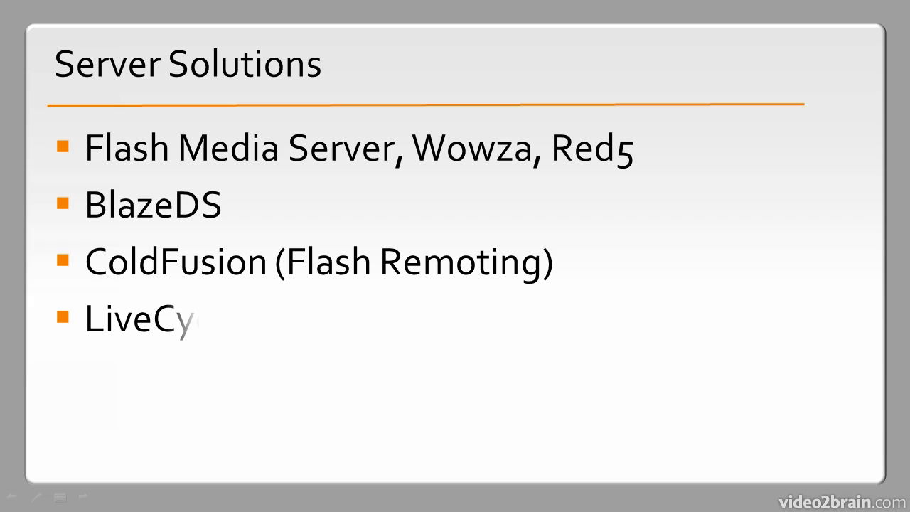
text(cle)
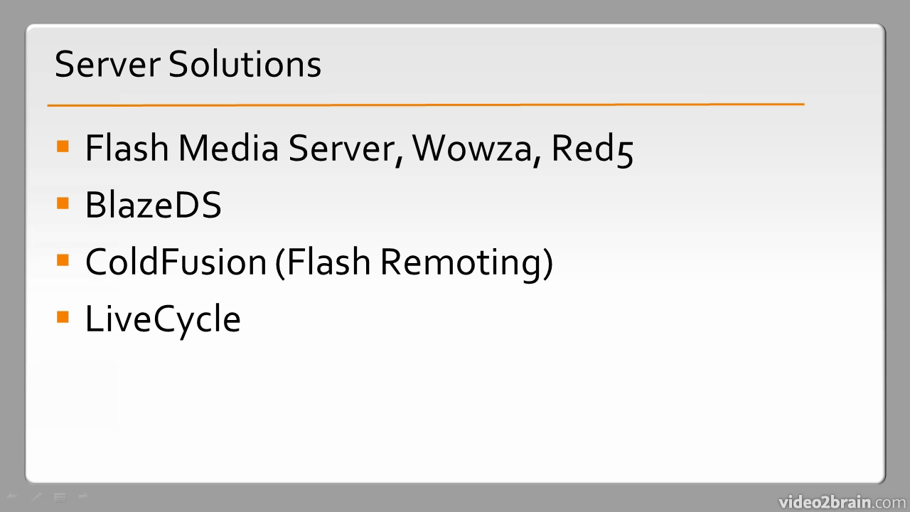